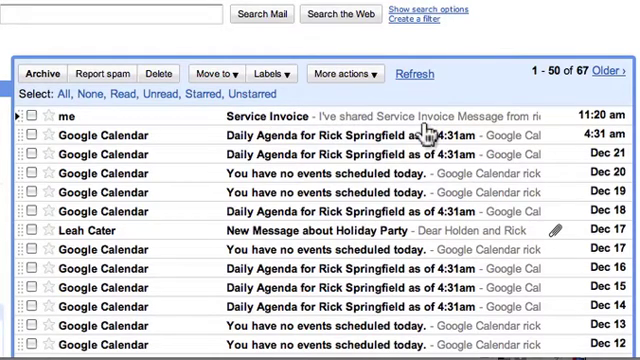
mouse_move(485, 120)
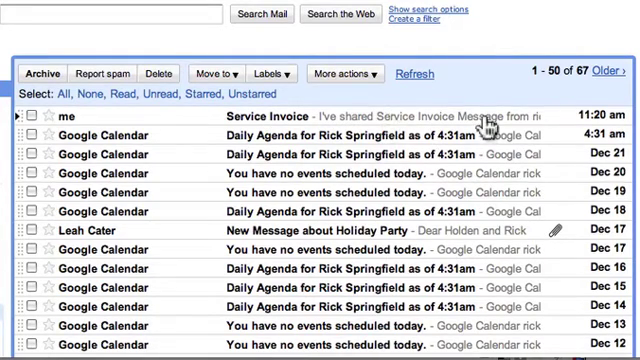
- Open the 'Service Invoice' email from the Gmail inbox
click(280, 117)
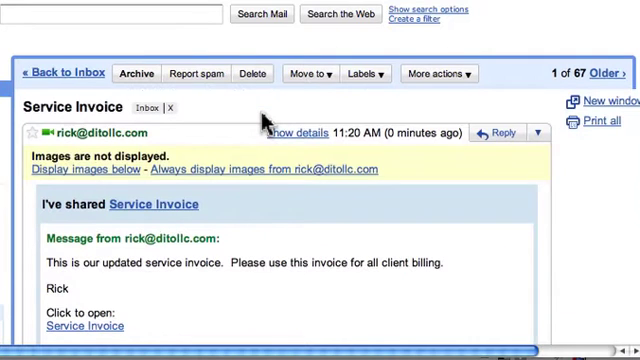
mouse_move(230, 173)
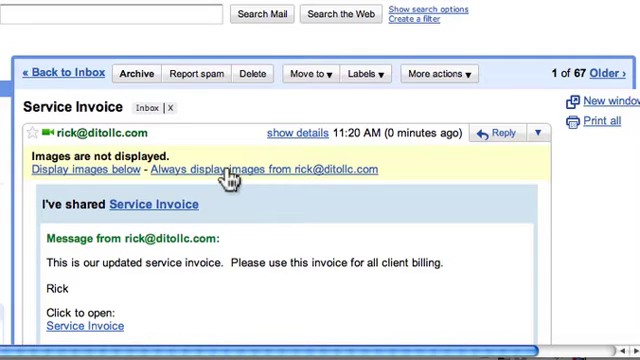
- Display the email's images, open the Service Invoice spreadsheet link, and choose Share > Invite people
click(271, 169)
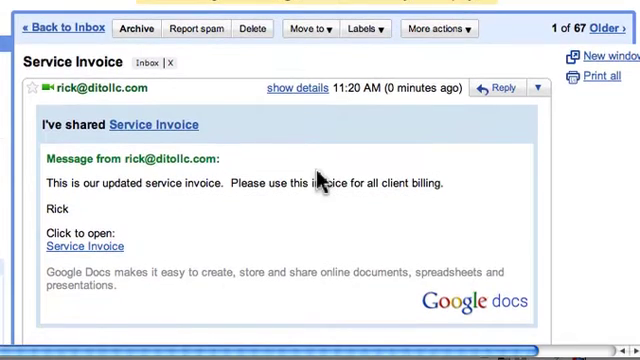
mouse_move(280, 141)
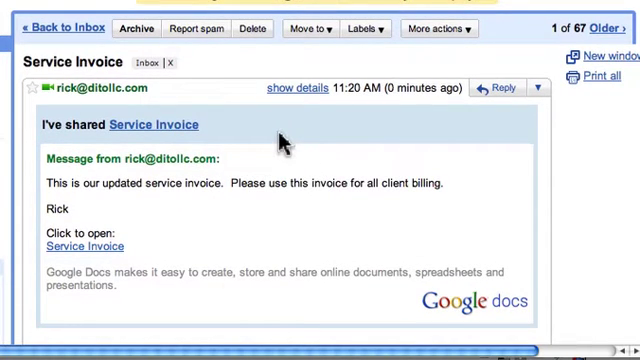
mouse_move(154, 125)
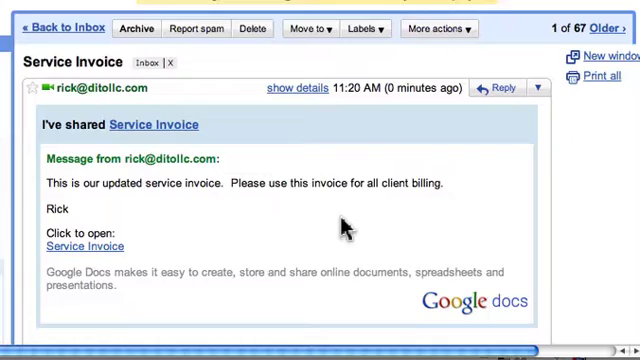
scroll(down, 3)
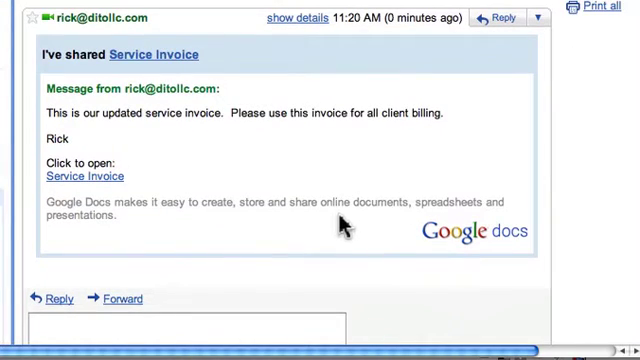
mouse_move(110, 135)
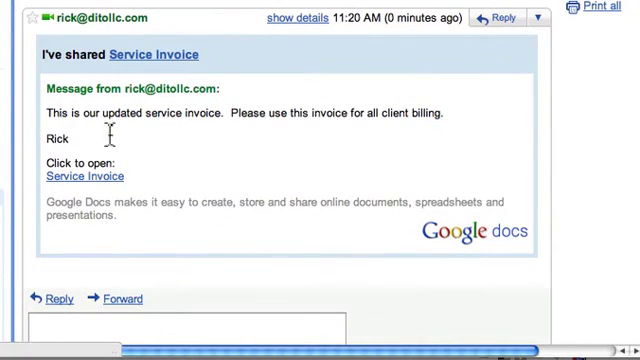
click(85, 176)
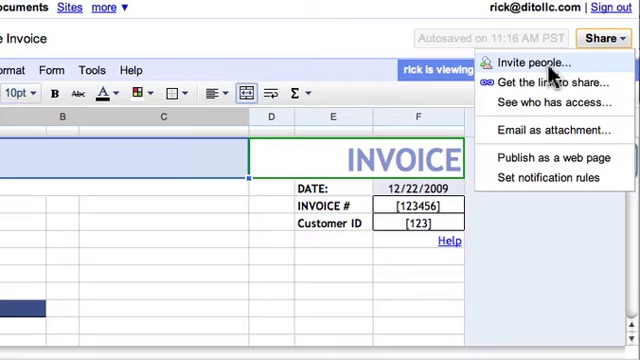
click(536, 62)
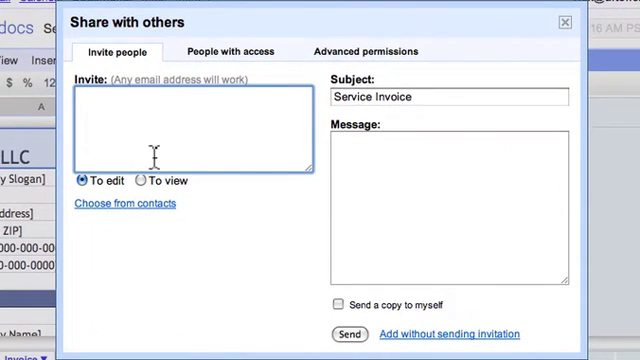
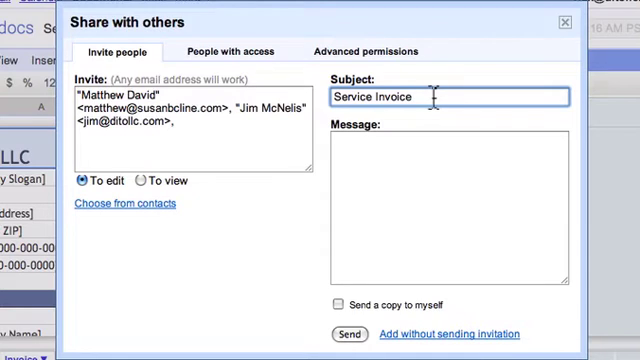
click(410, 162)
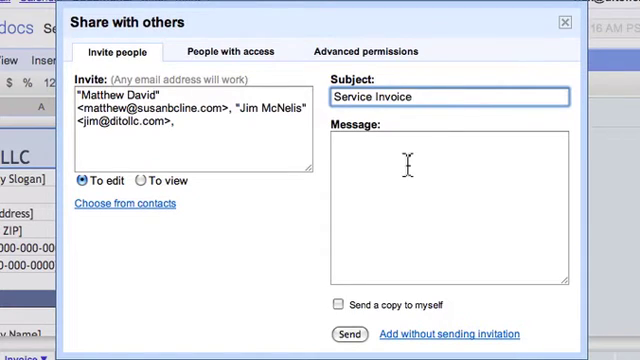
click(448, 210)
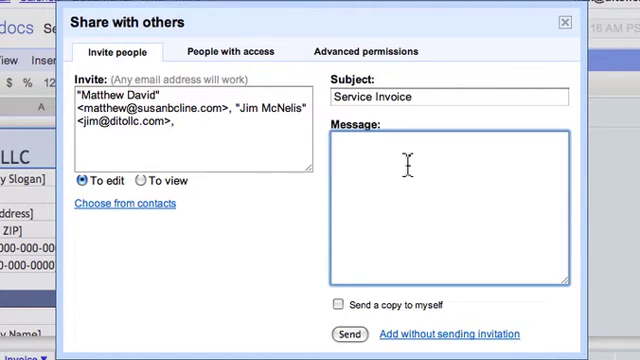
text(Please use this for client billing.)
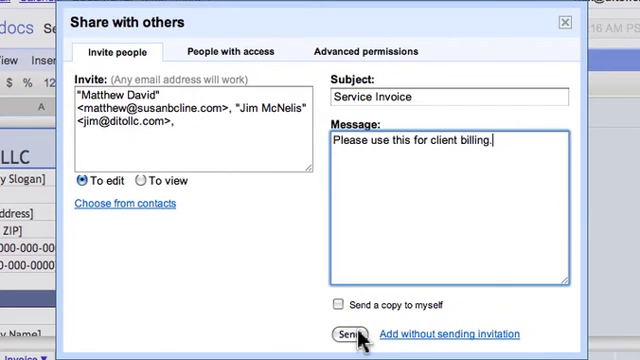
mouse_move(420, 334)
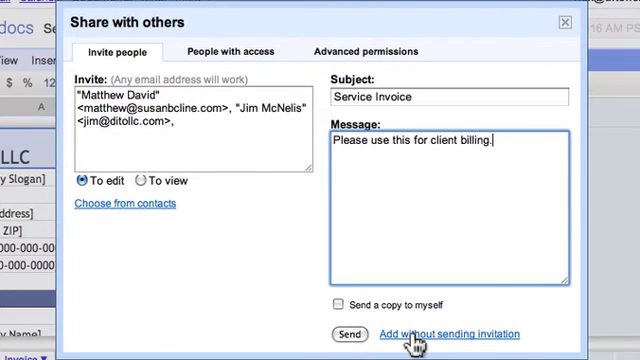